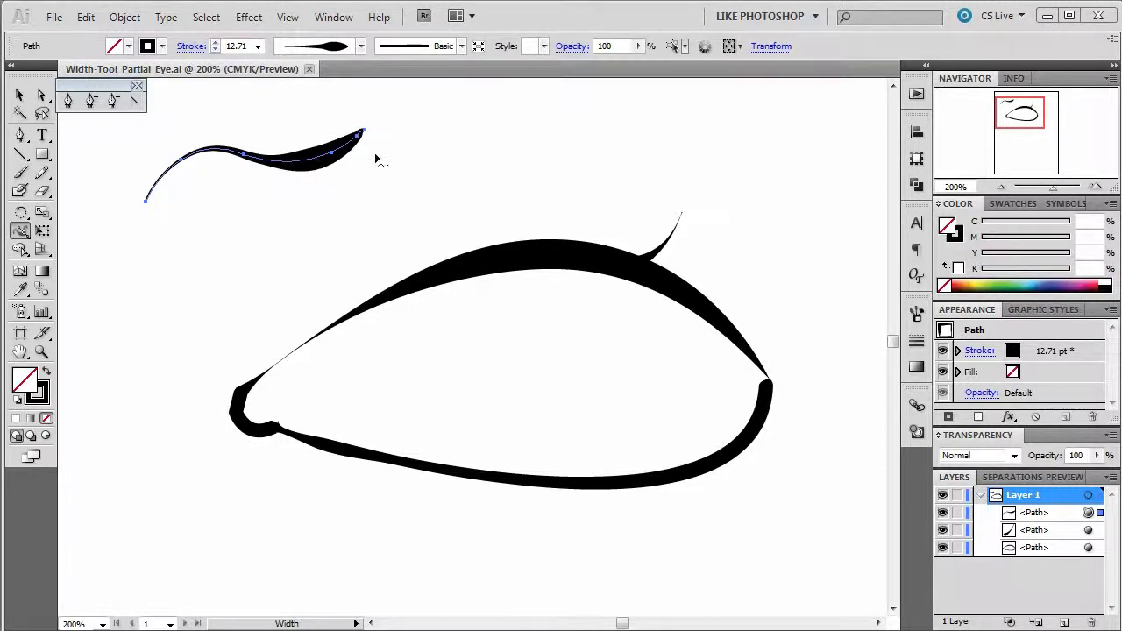
{"action": "mouse_move", "coordinate": [365, 158]}
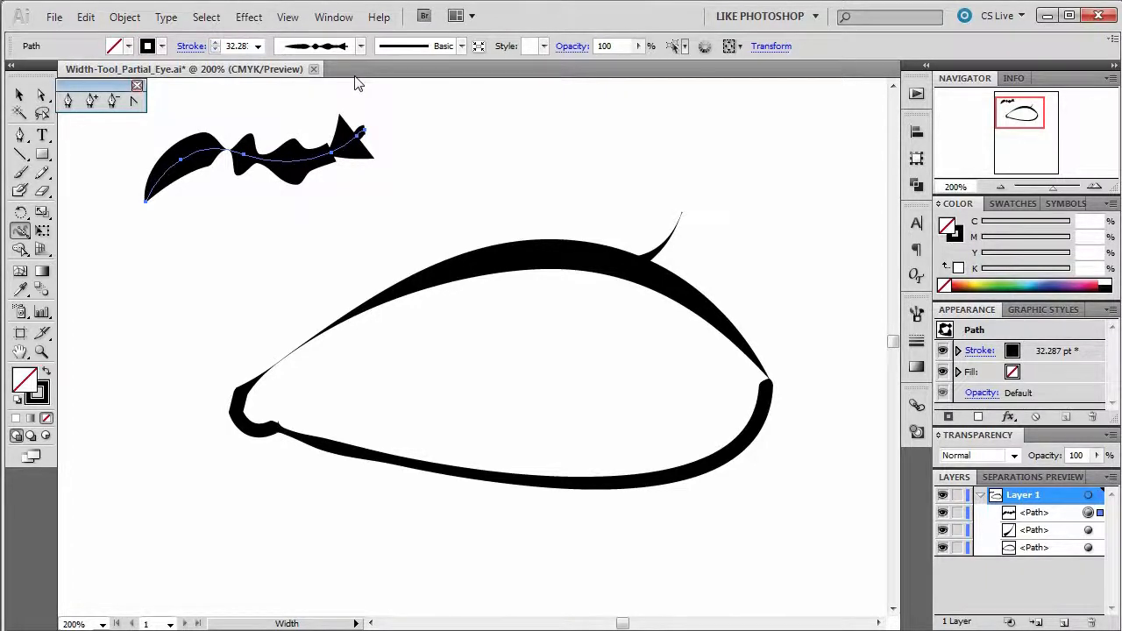
- Add the brow stroke's width shape to the profiles list, named 'fish wiggle'
{"action": "left_click", "coordinate": [361, 45]}
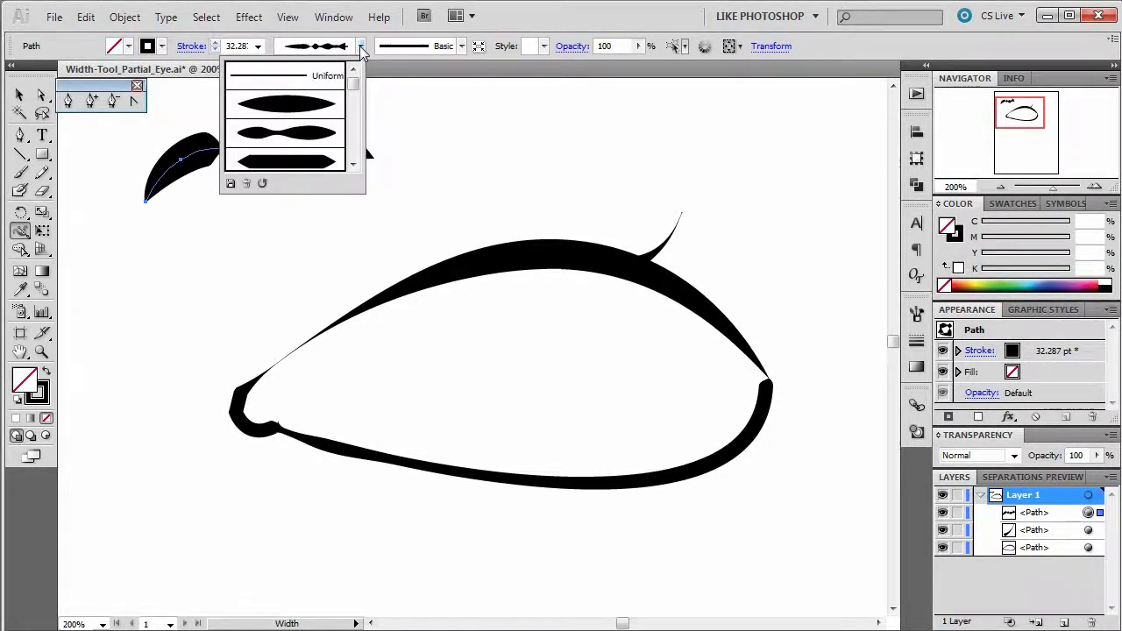
{"action": "mouse_move", "coordinate": [263, 179]}
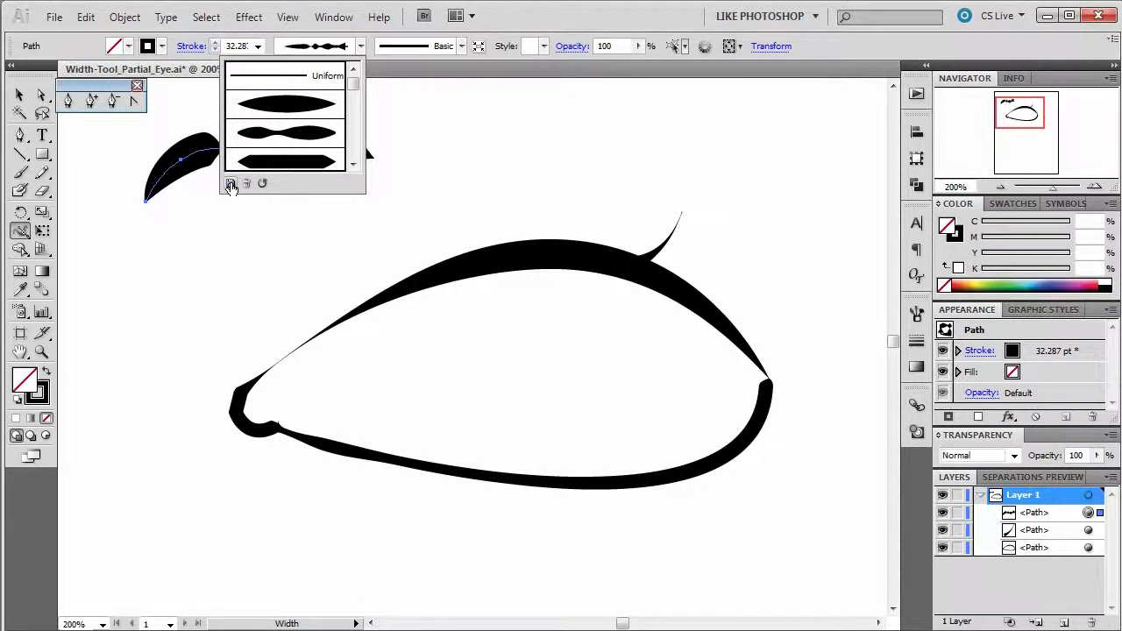
{"action": "mouse_move", "coordinate": [231, 184]}
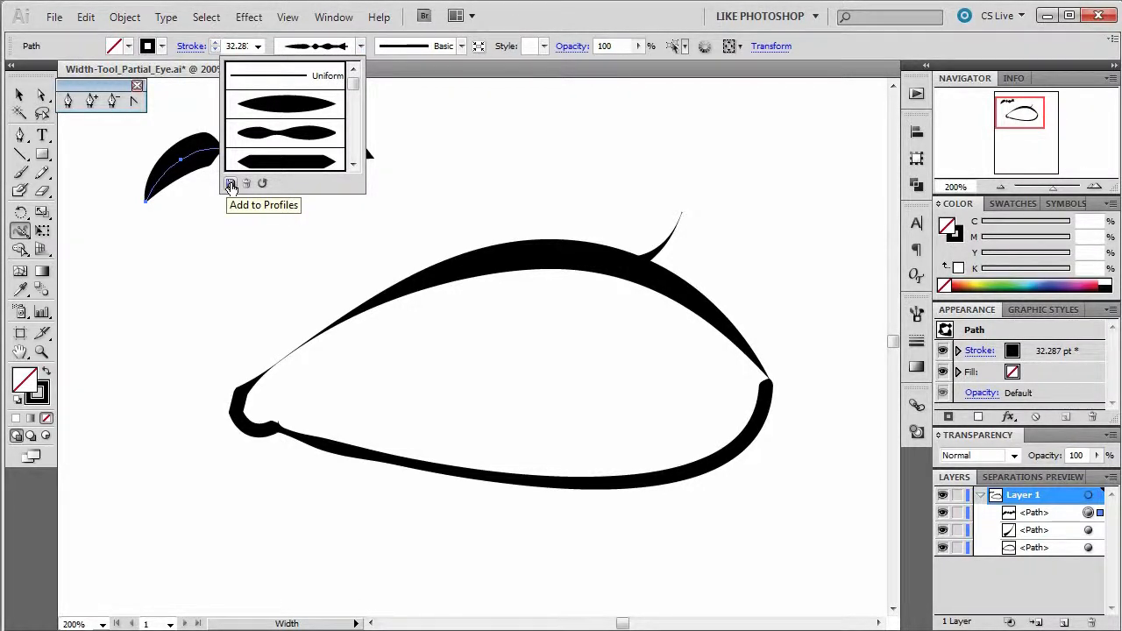
{"action": "left_click", "coordinate": [231, 184]}
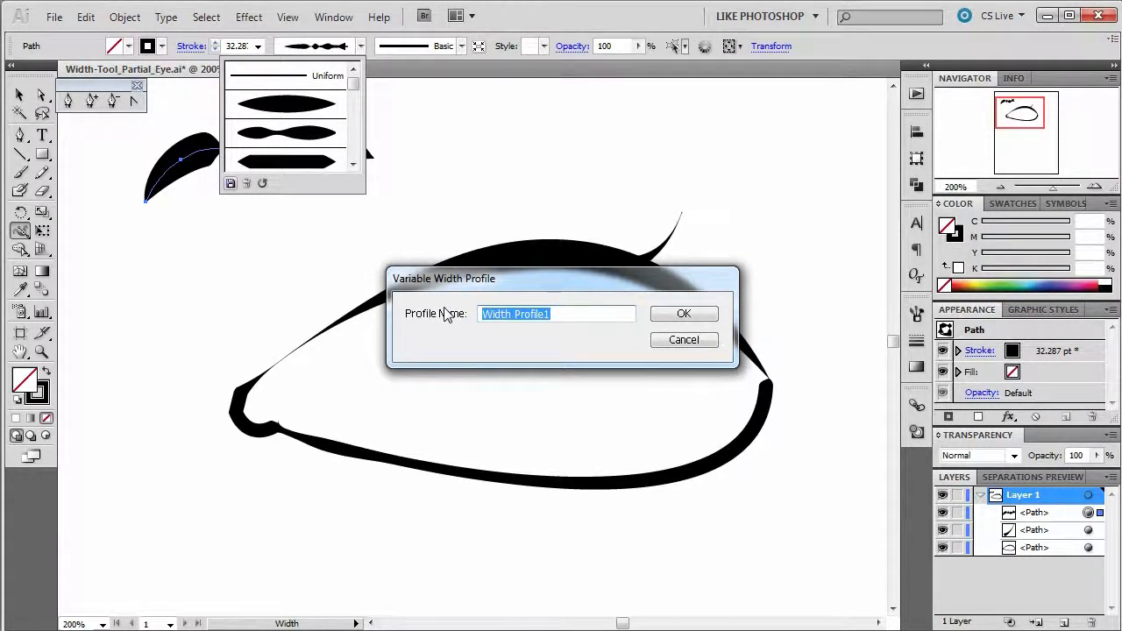
{"action": "type", "text": "fish wi"}
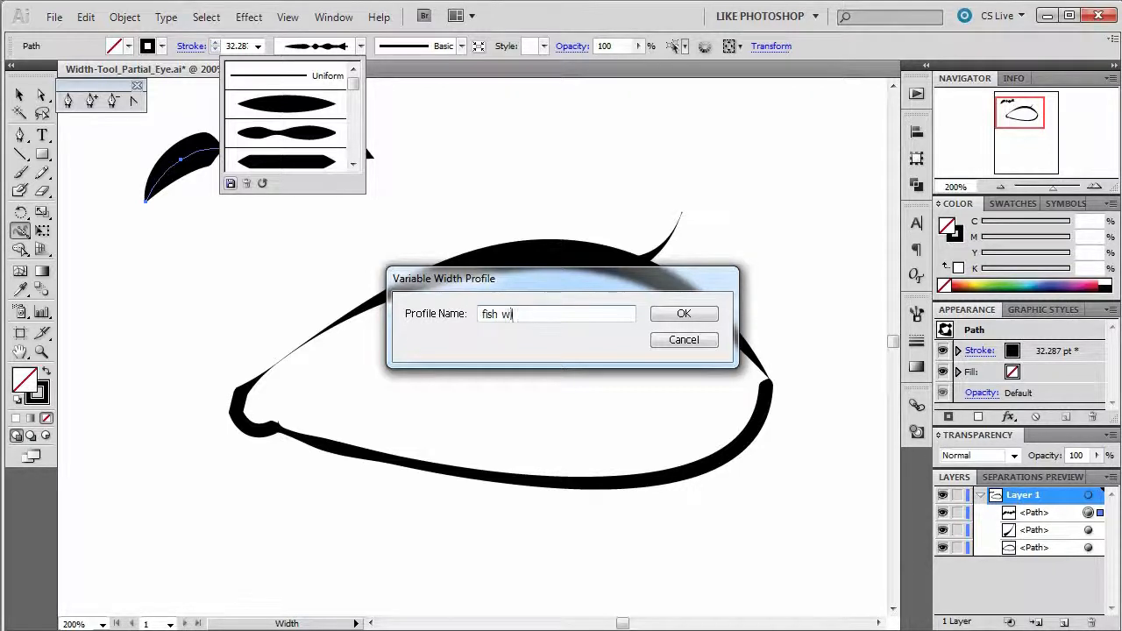
{"action": "left_click", "coordinate": [684, 313]}
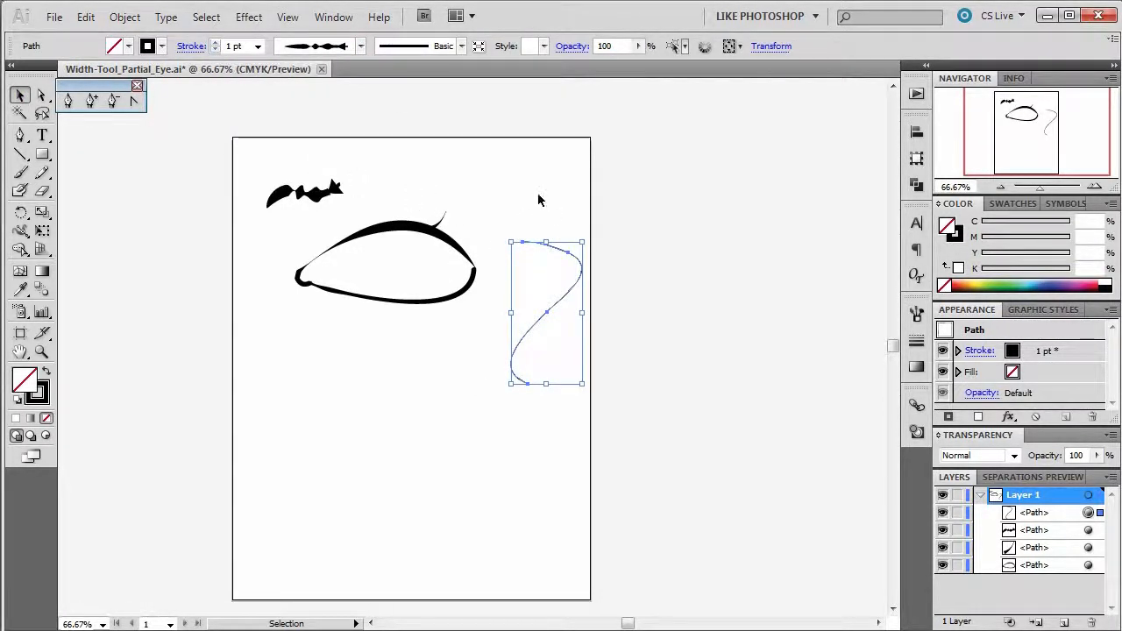
- Apply the saved 'fish wiggle' width profile to the new S-curve path
{"action": "left_click", "coordinate": [235, 45]}
{"action": "type", "text": "36"}
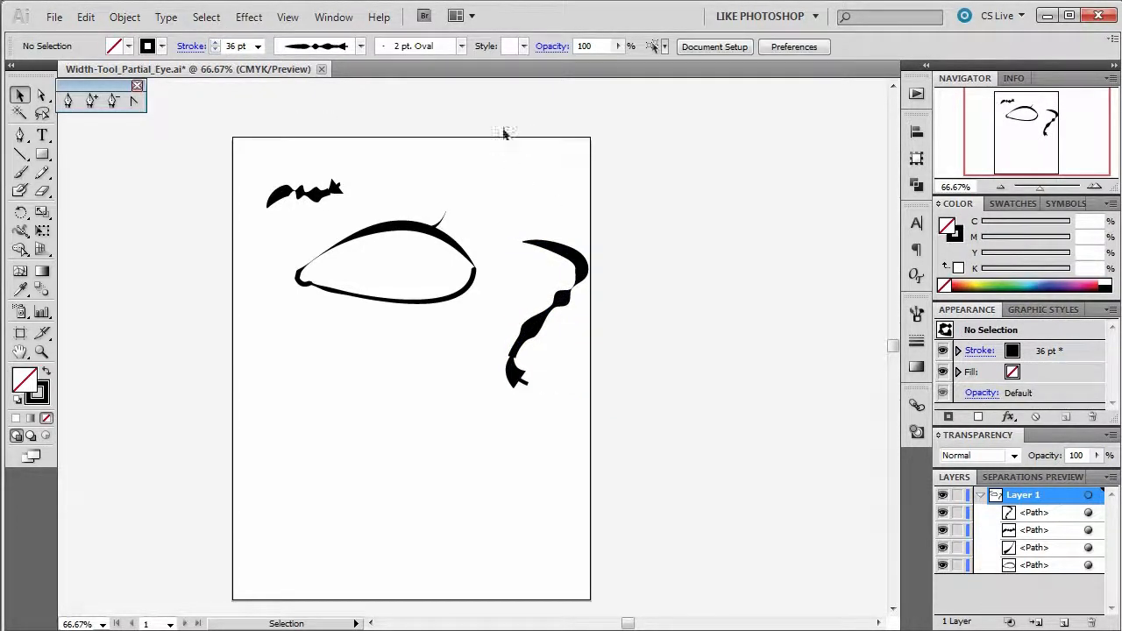
{"action": "mouse_move", "coordinate": [557, 315]}
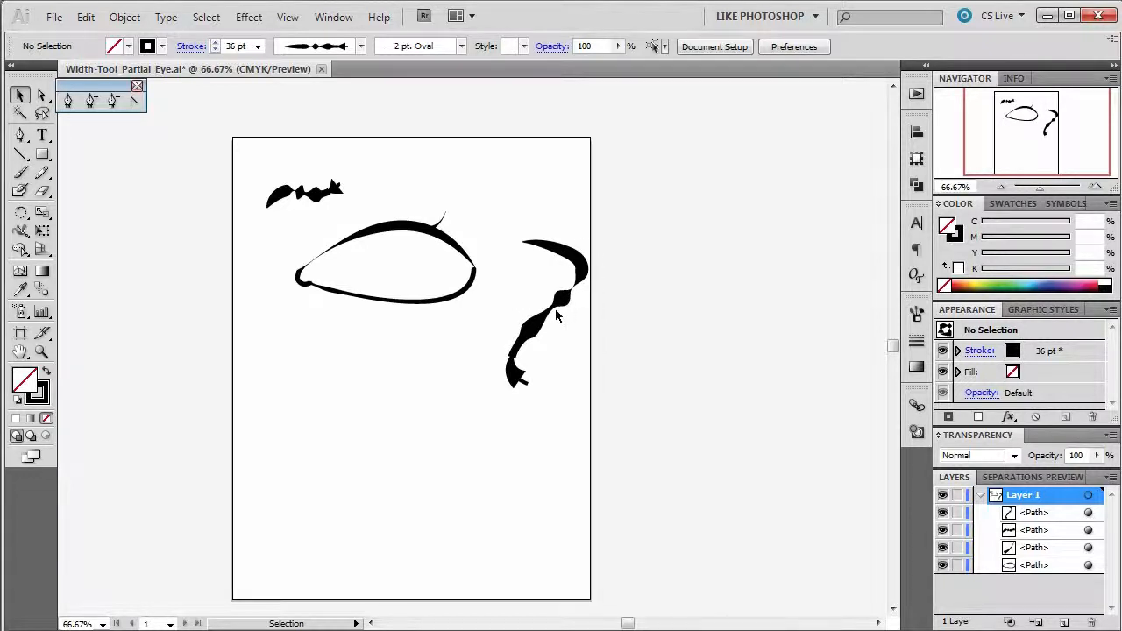
{"action": "mouse_move", "coordinate": [540, 342]}
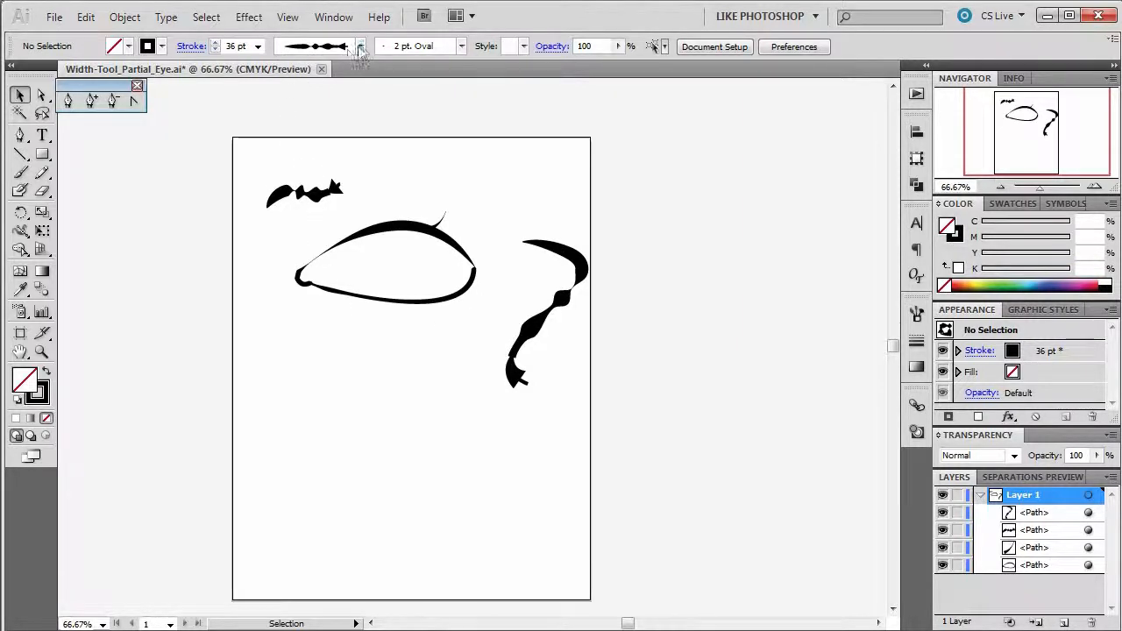
{"action": "mouse_move", "coordinate": [359, 46]}
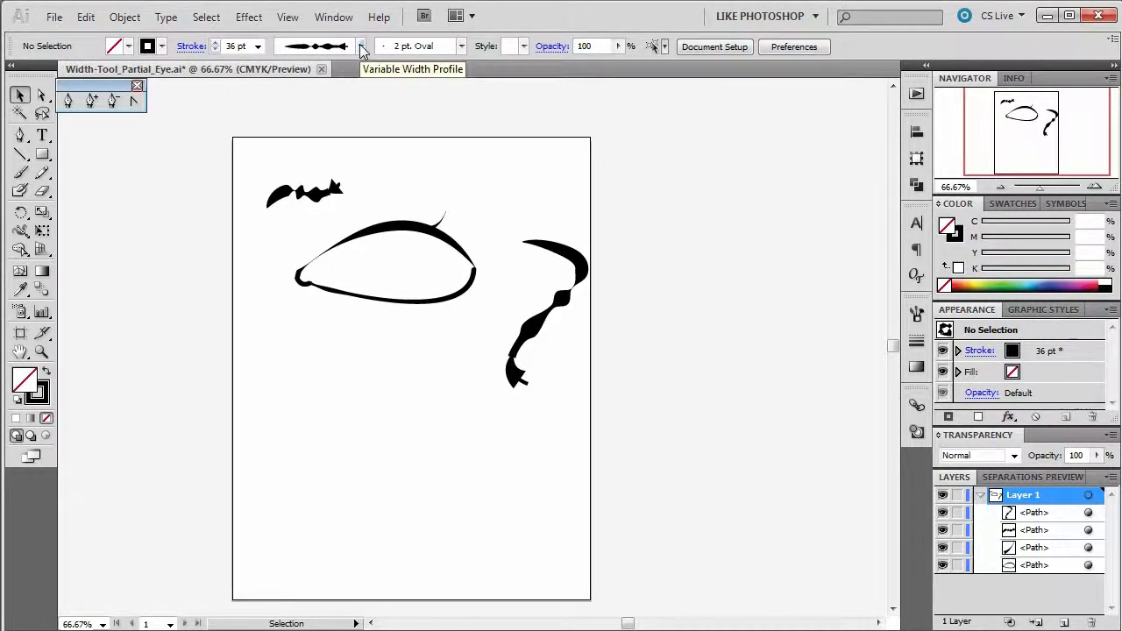
{"action": "mouse_move", "coordinate": [438, 449]}
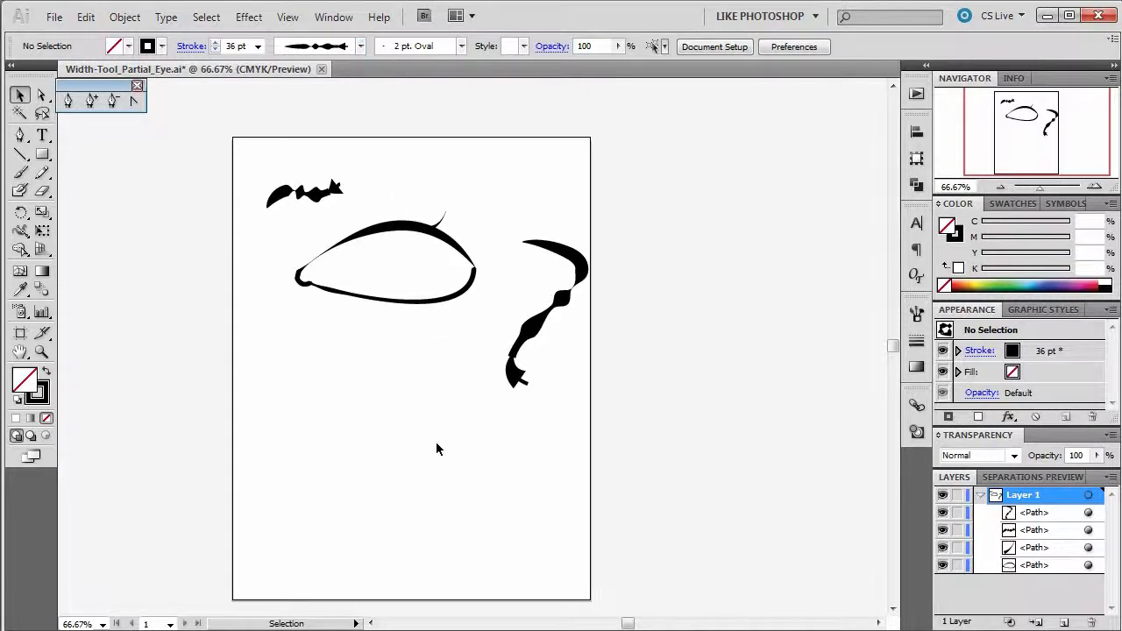
{"action": "mouse_move", "coordinate": [424, 454]}
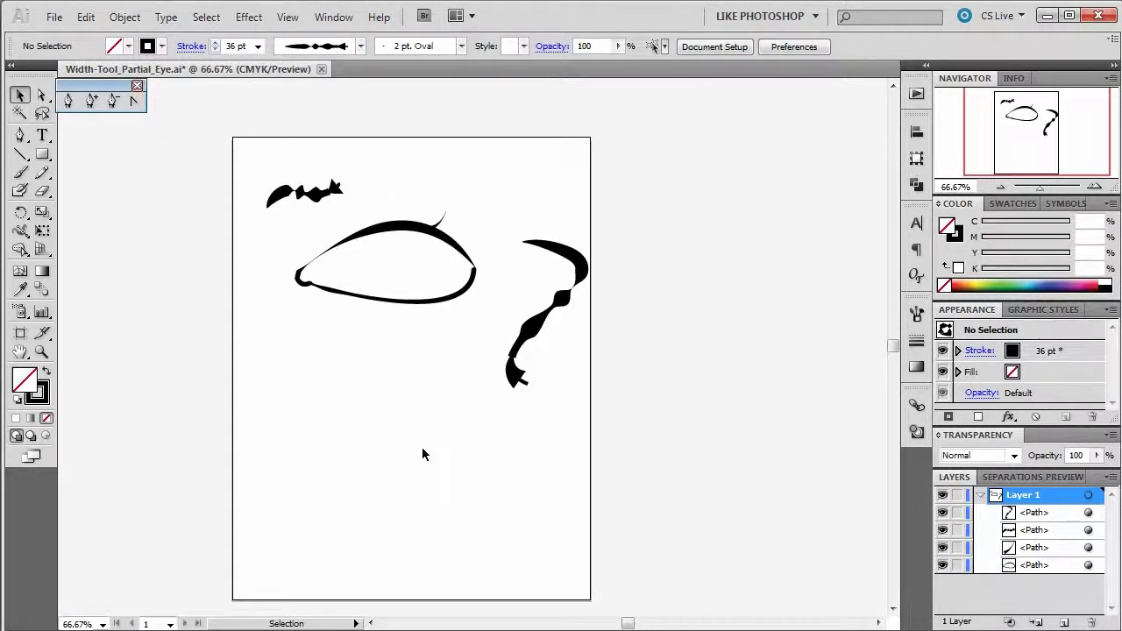
{"action": "mouse_move", "coordinate": [420, 456]}
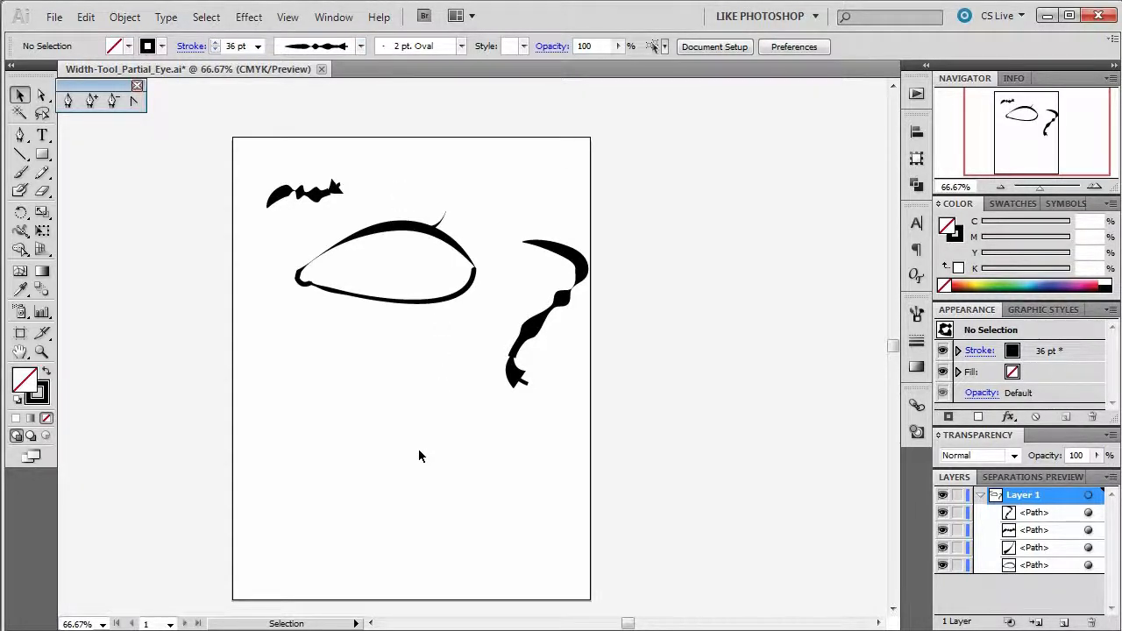
{"action": "mouse_move", "coordinate": [439, 419]}
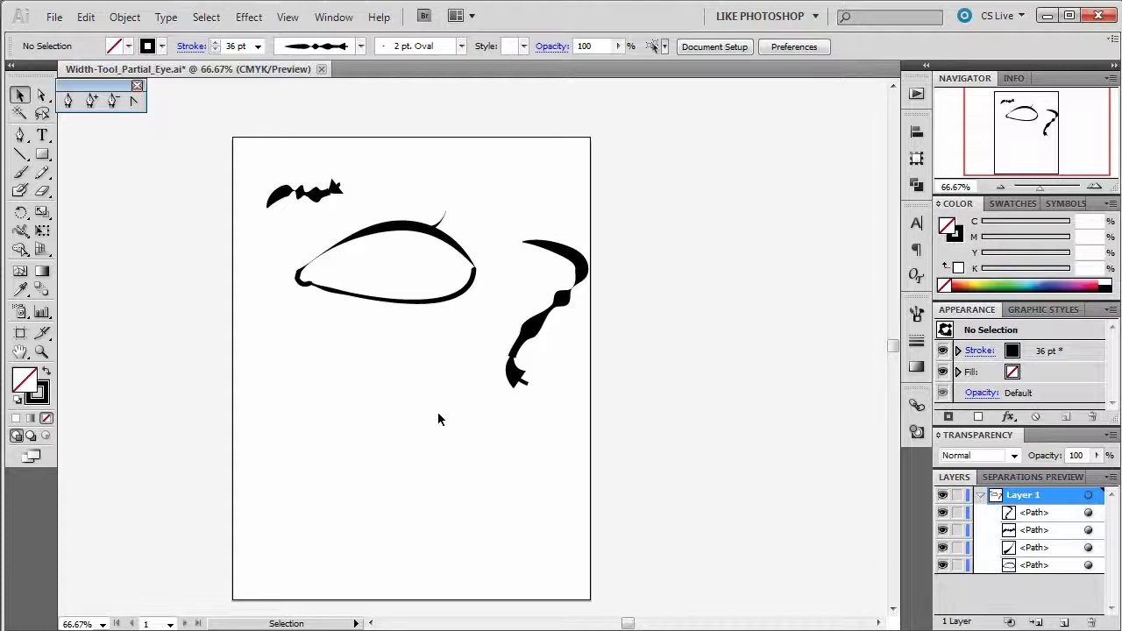
{"action": "mouse_move", "coordinate": [430, 404]}
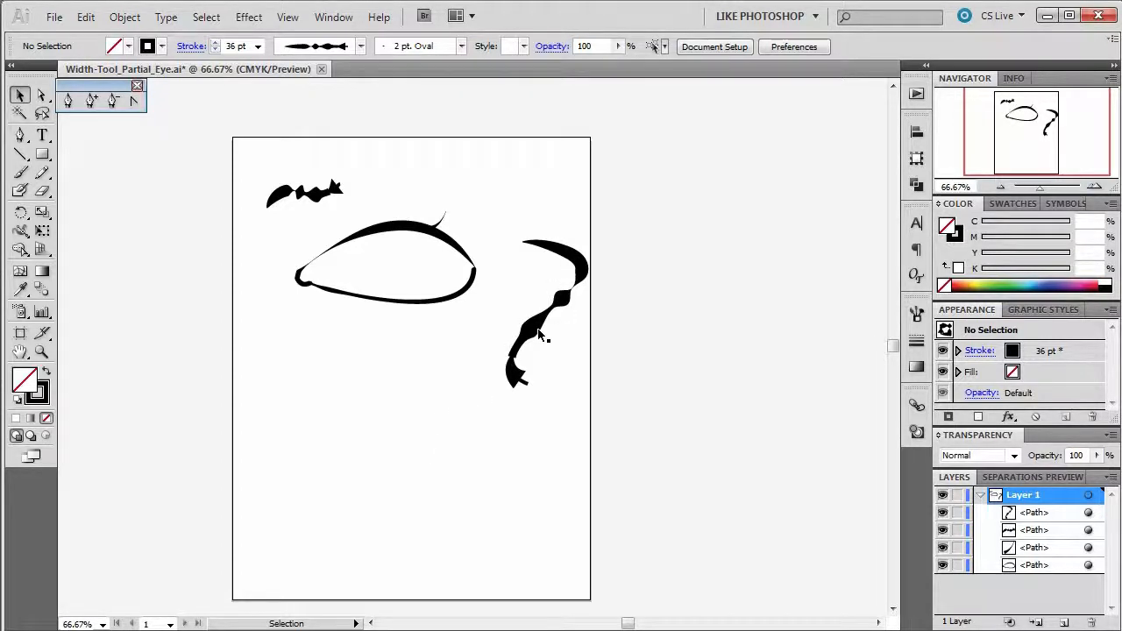
{"action": "mouse_move", "coordinate": [530, 331]}
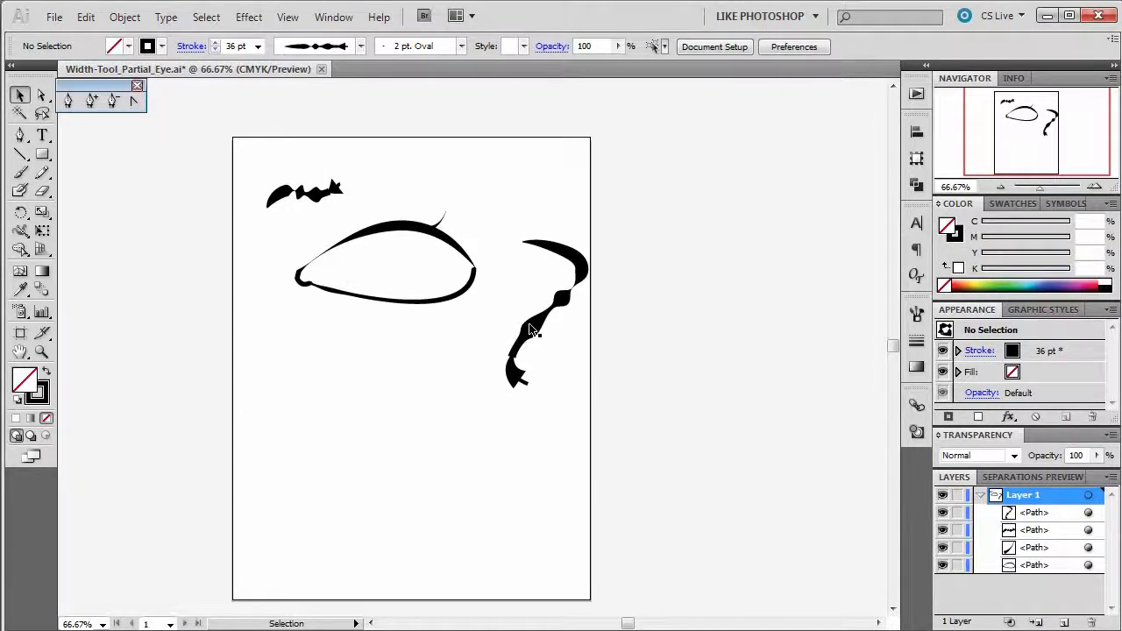
- Select the S-curve and reduce its stroke weight to 23 pt
{"action": "left_click", "coordinate": [552, 280]}
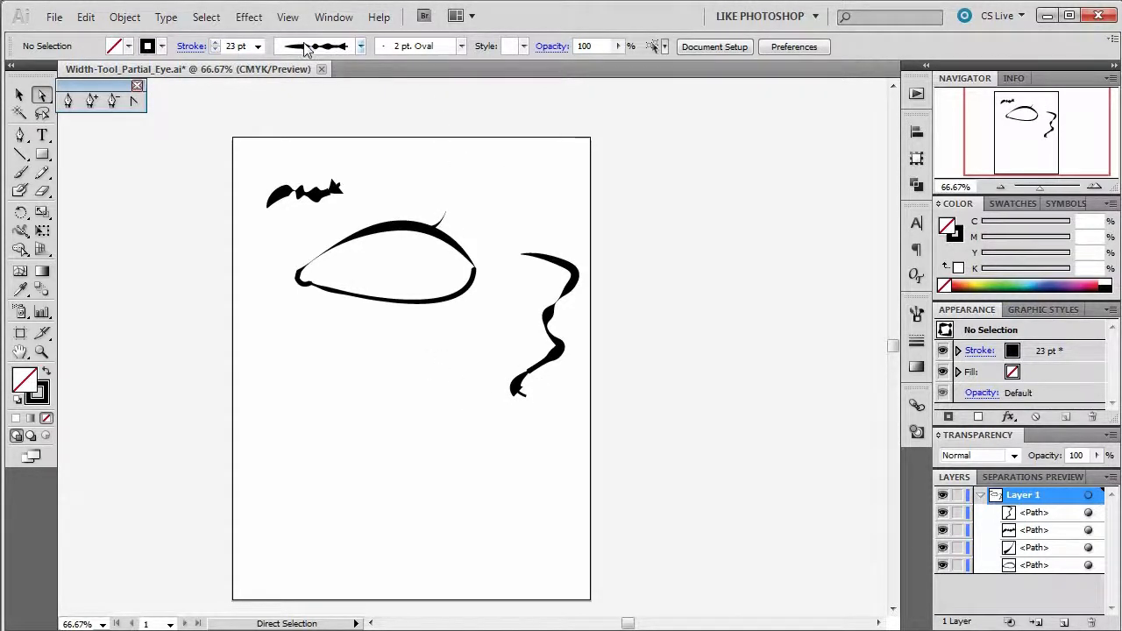
{"action": "mouse_move", "coordinate": [315, 45]}
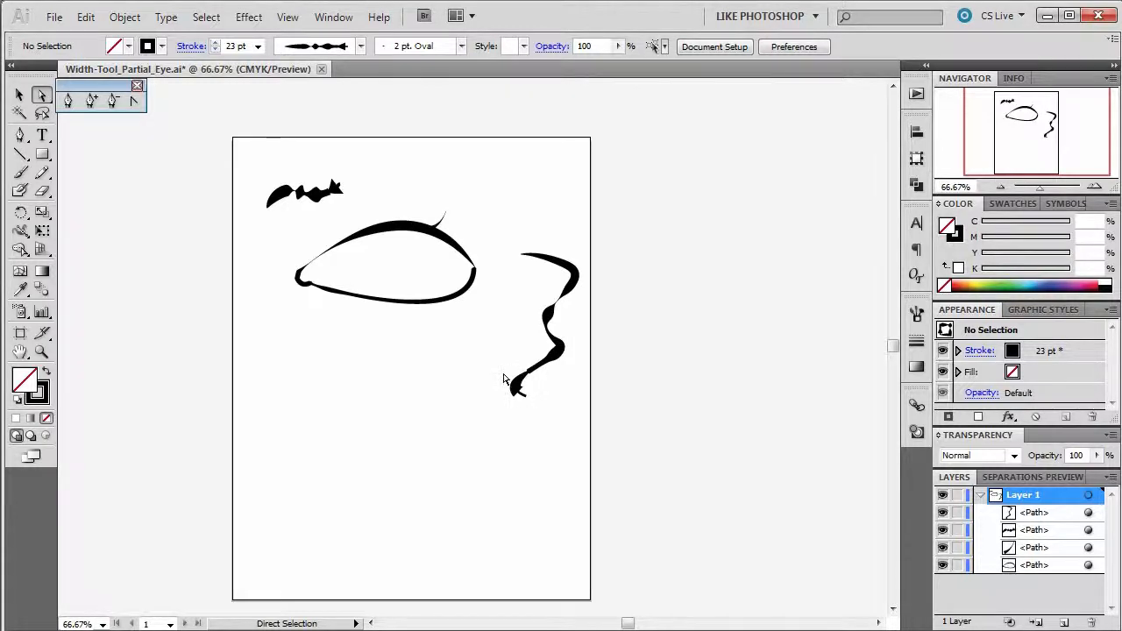
{"action": "mouse_move", "coordinate": [489, 363]}
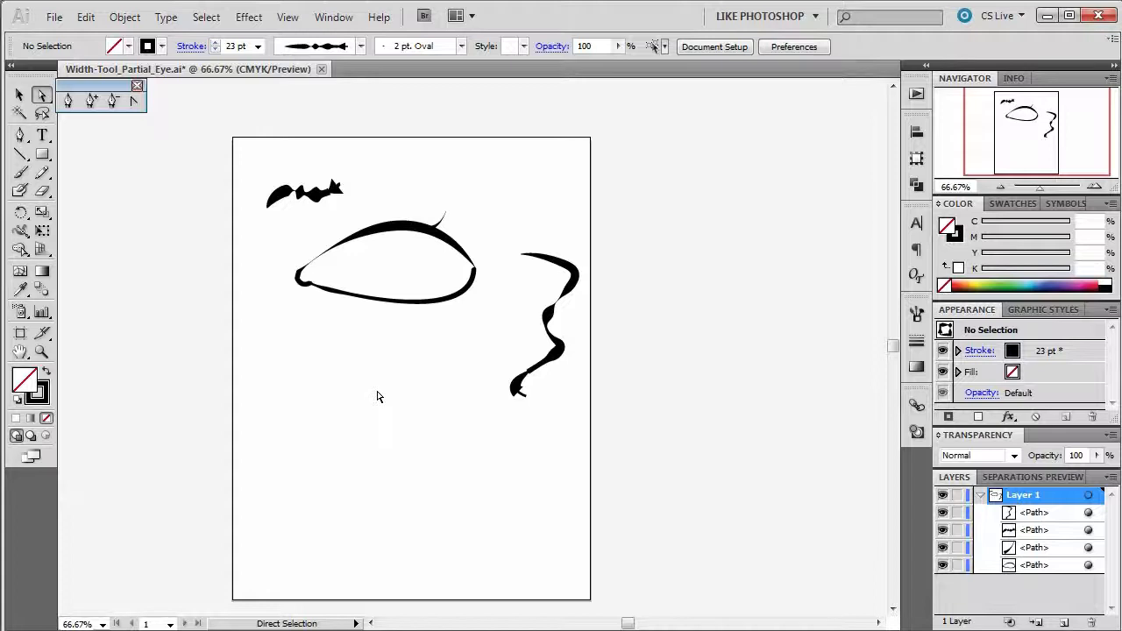
{"action": "mouse_move", "coordinate": [350, 377]}
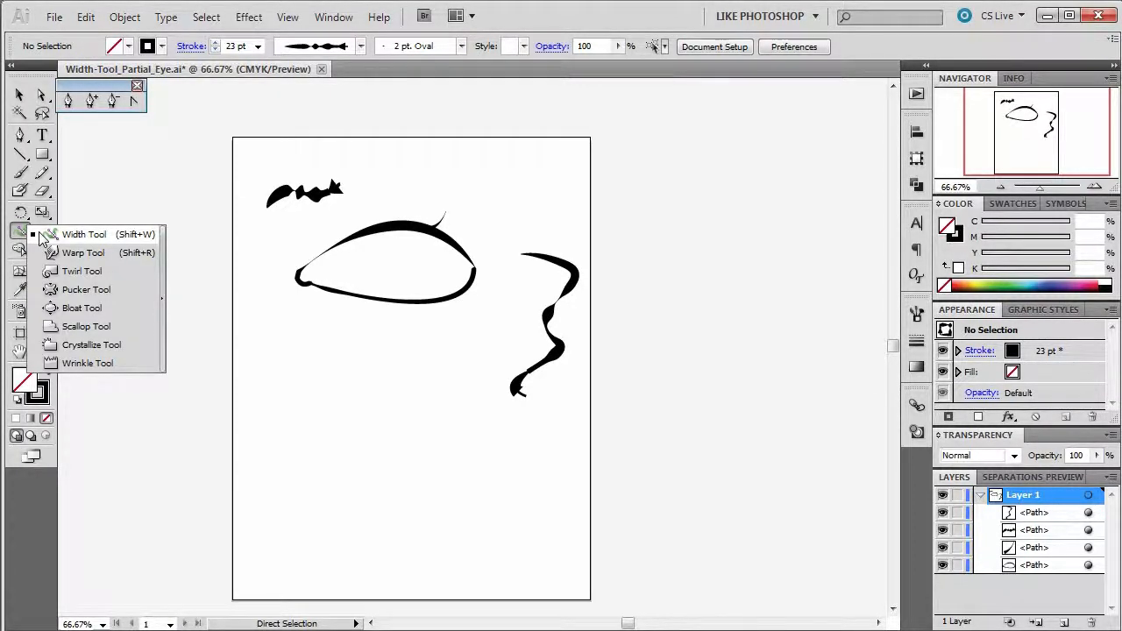
- Switch to the Width Tool (Shift+W) for sculpting stroke widths on the paths
{"action": "left_click", "coordinate": [84, 235]}
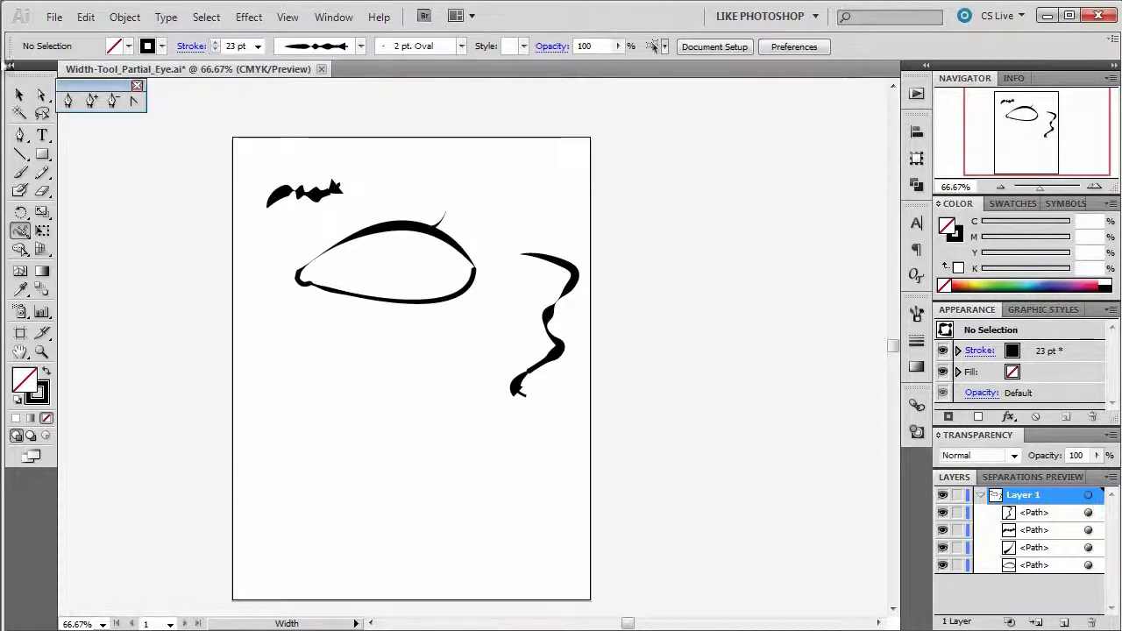
{"action": "mouse_move", "coordinate": [21, 174]}
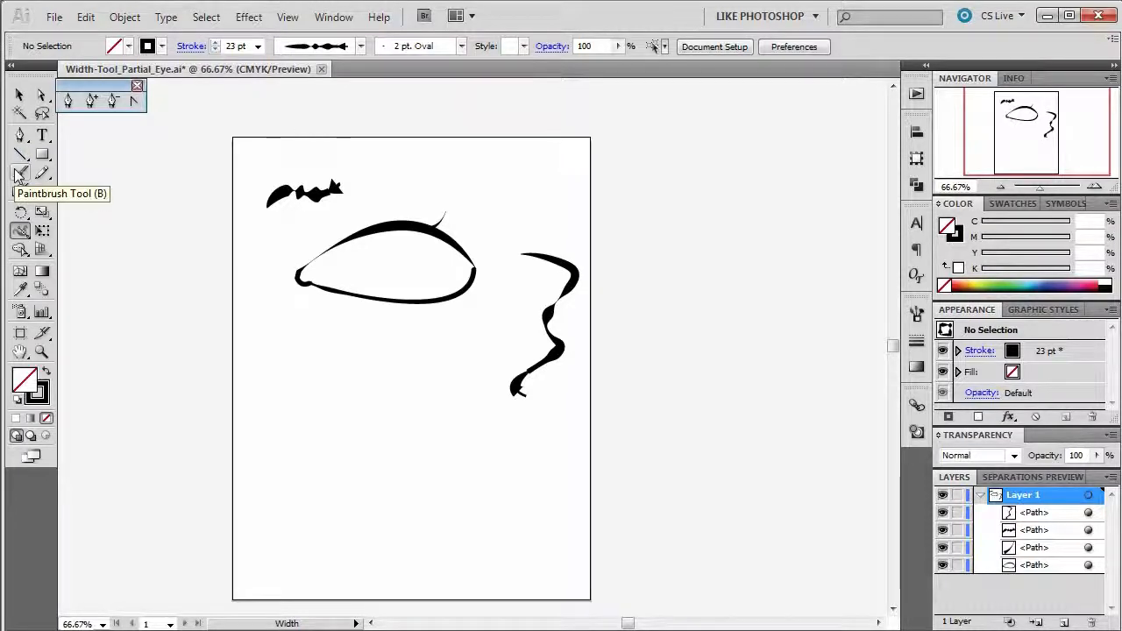